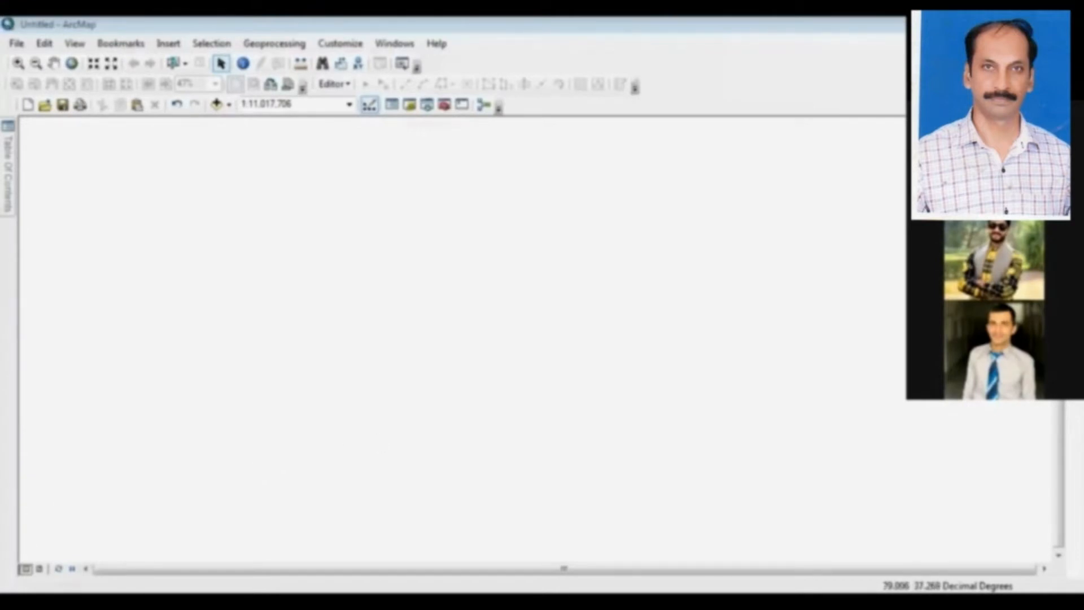
mouse_move(475, 338)
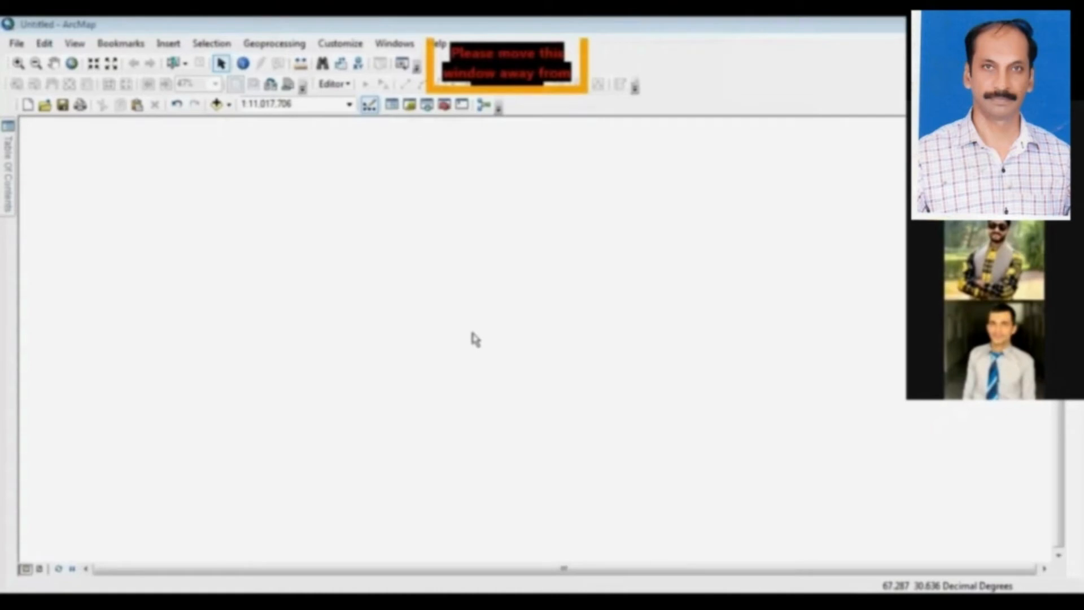
mouse_move(260, 349)
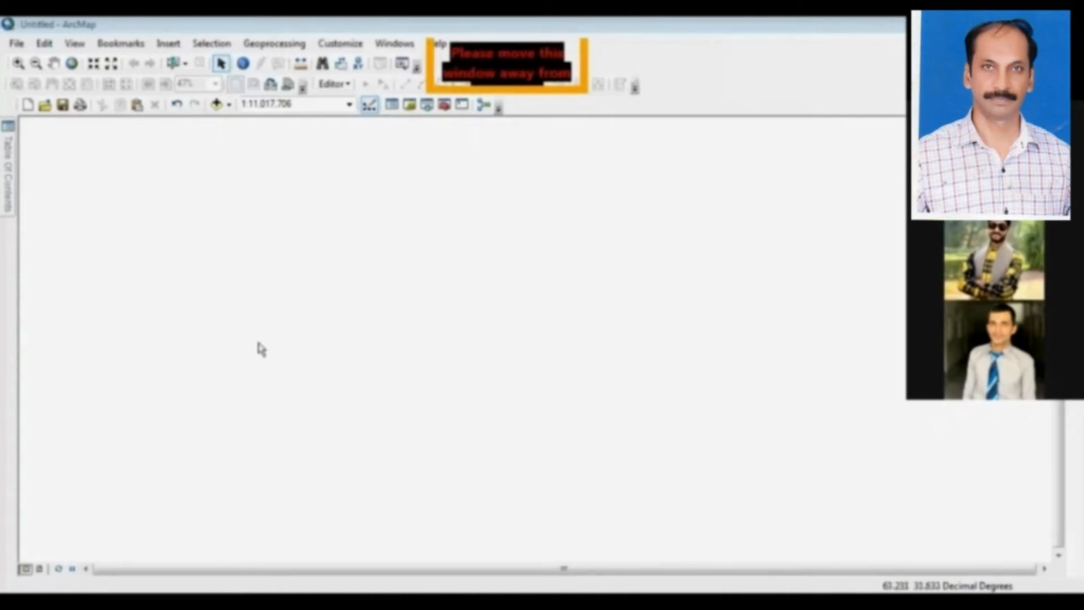
mouse_move(368, 359)
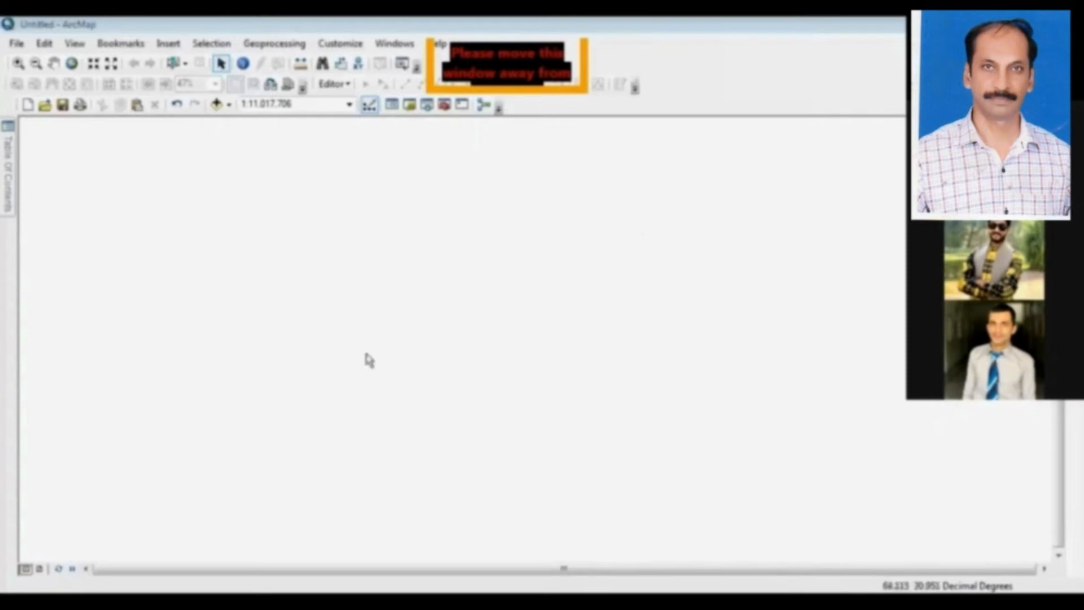
mouse_move(422, 340)
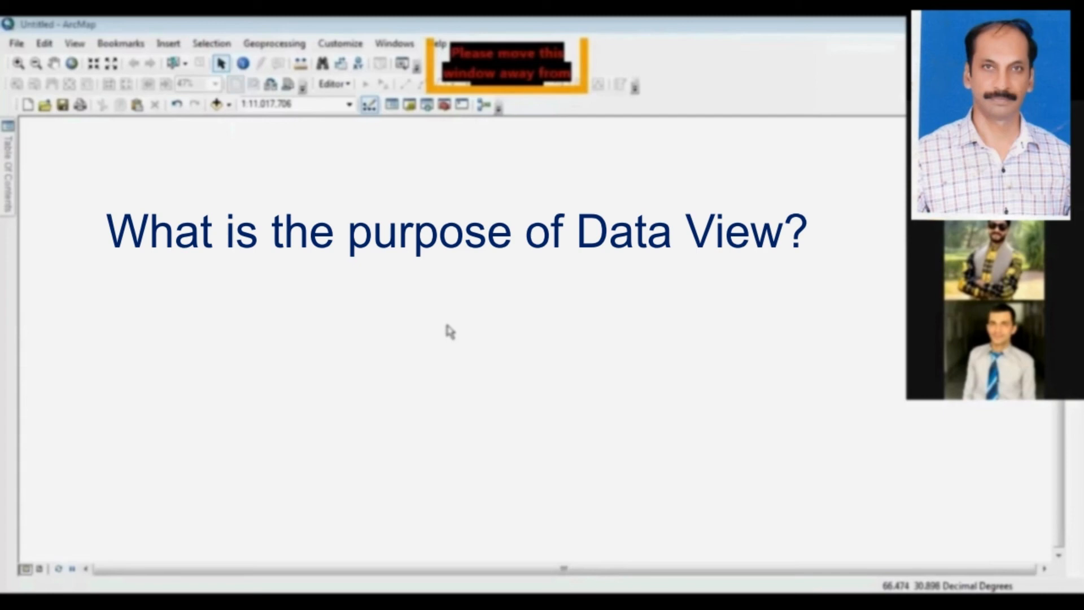
mouse_move(553, 416)
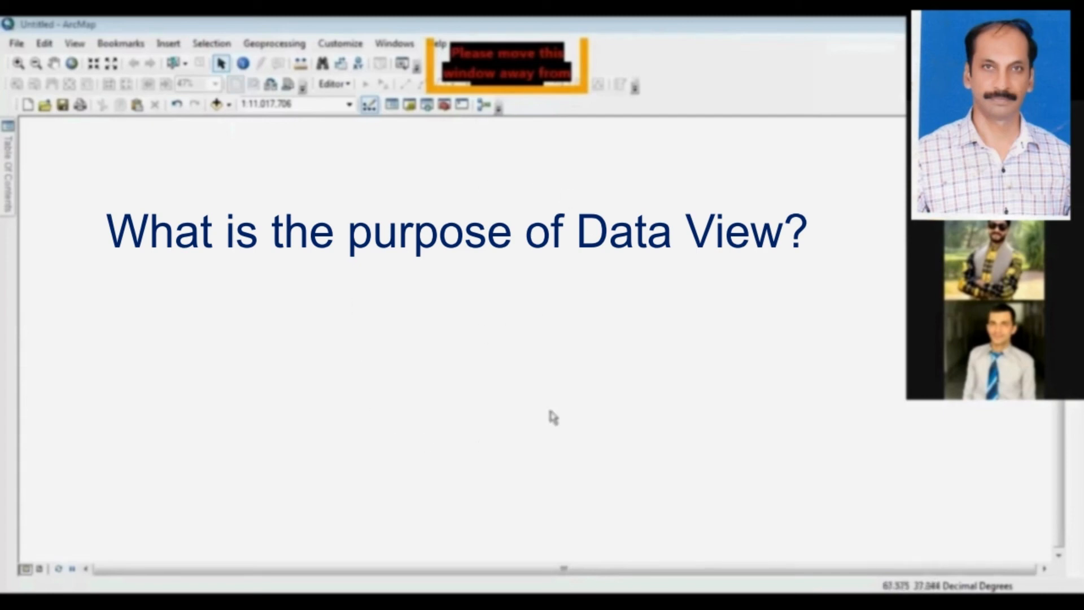
mouse_move(510, 337)
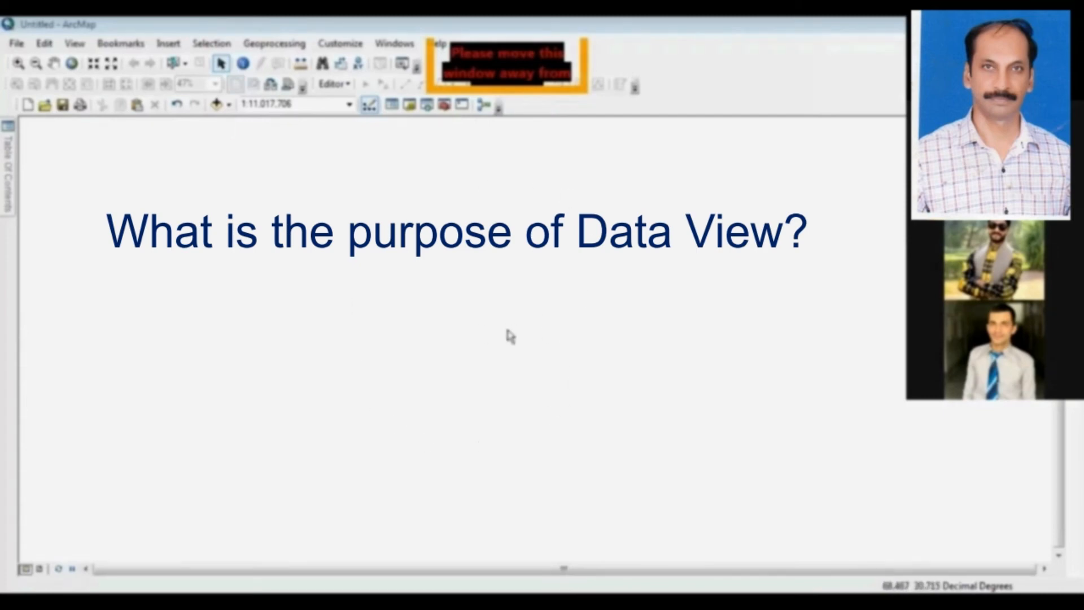